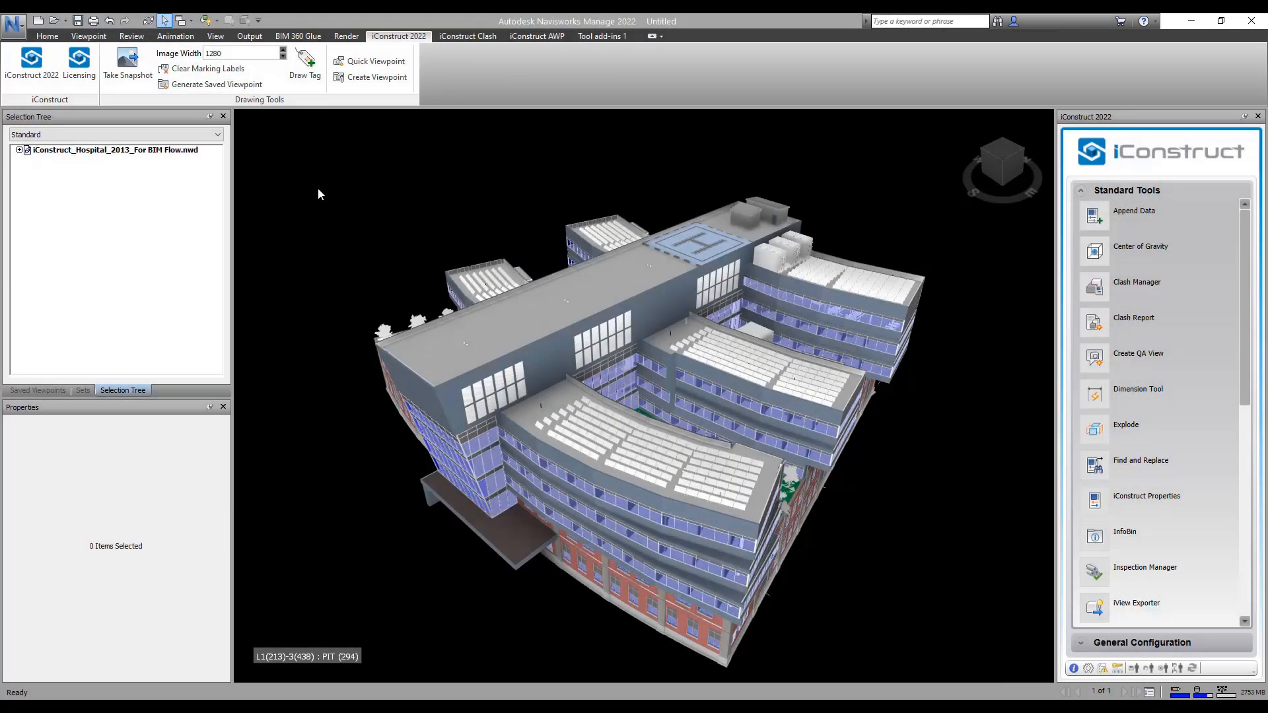
pyautogui.moveTo(179, 190)
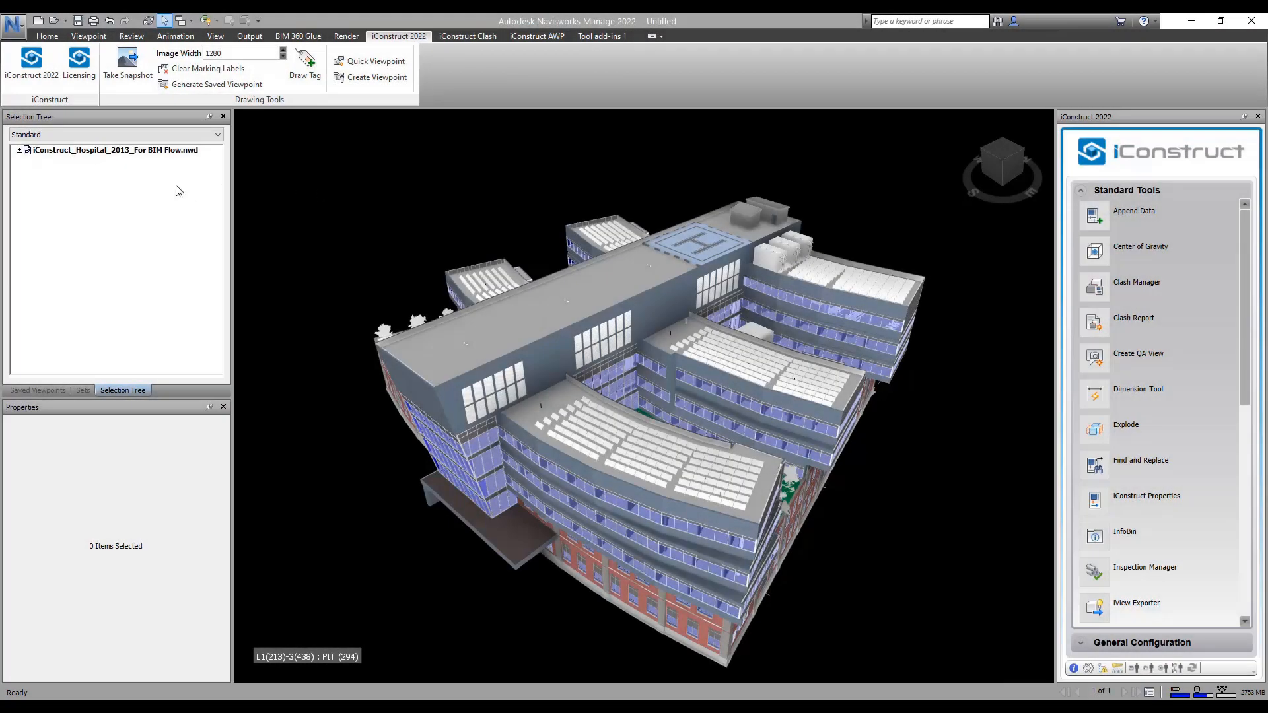
# Step: Append Zones.dwg from the group-by-zones folder to the hospital model
pyautogui.click(48, 36)
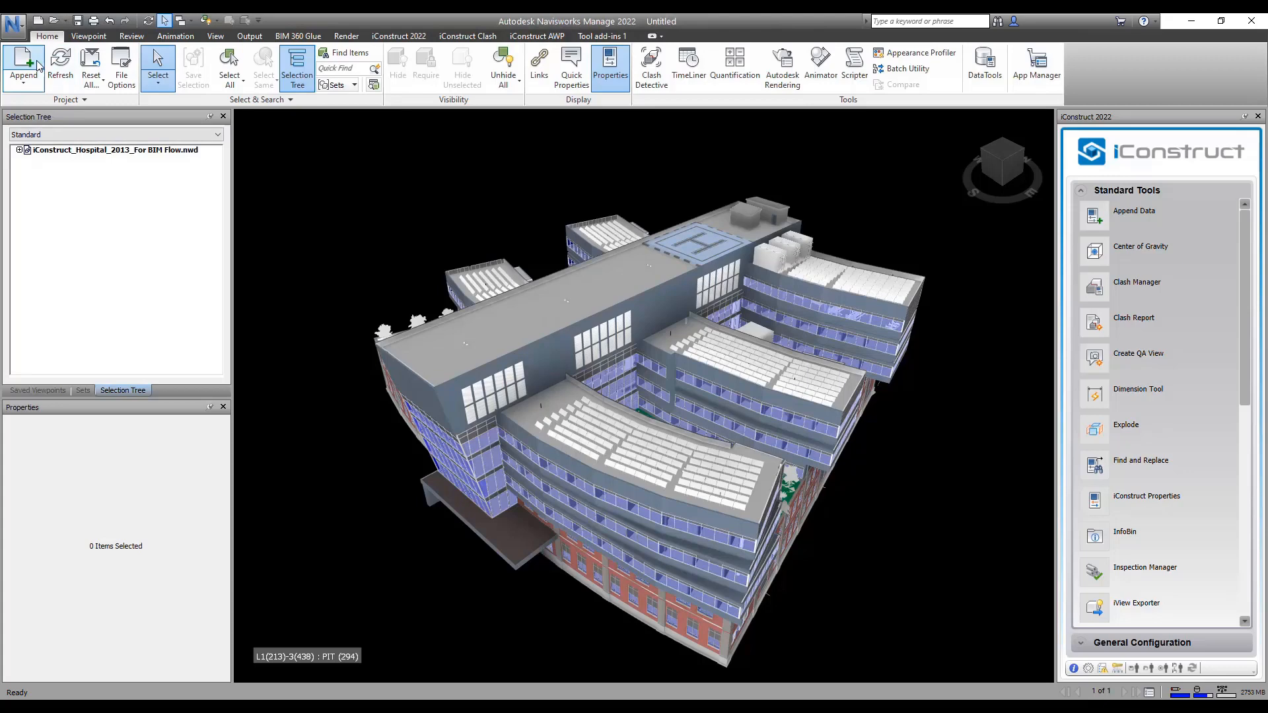
pyautogui.click(24, 66)
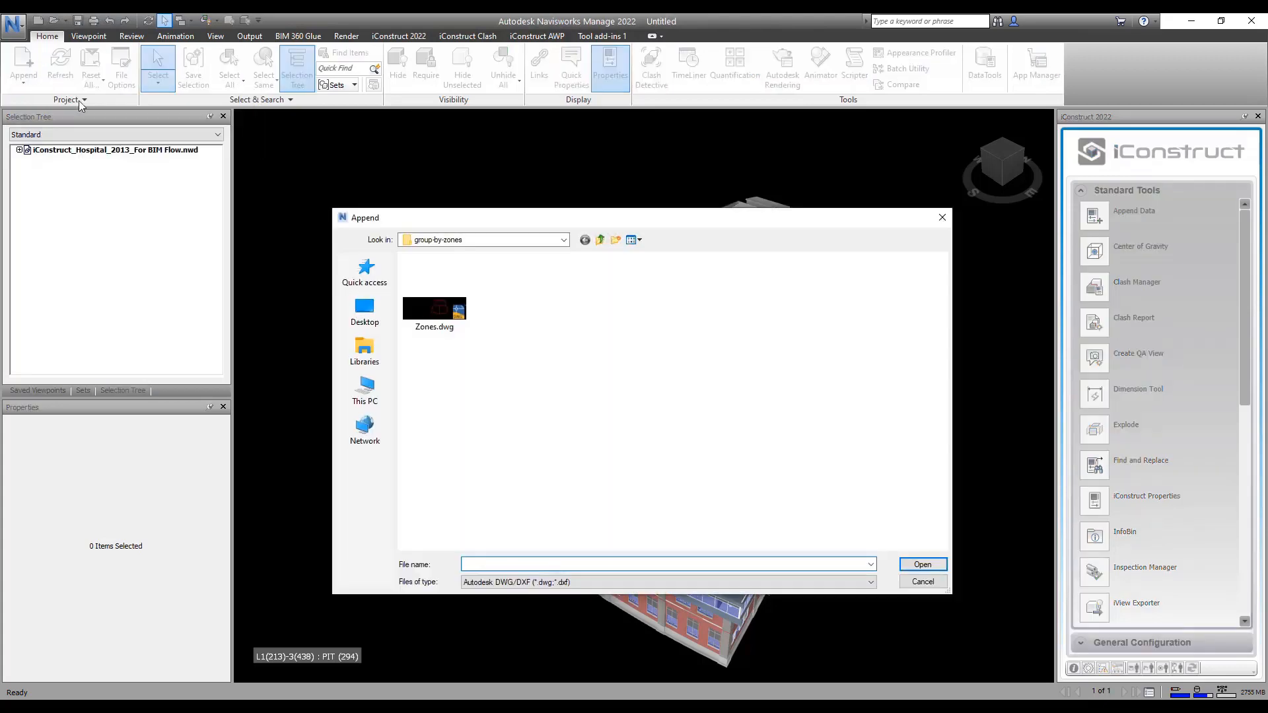
pyautogui.click(435, 309)
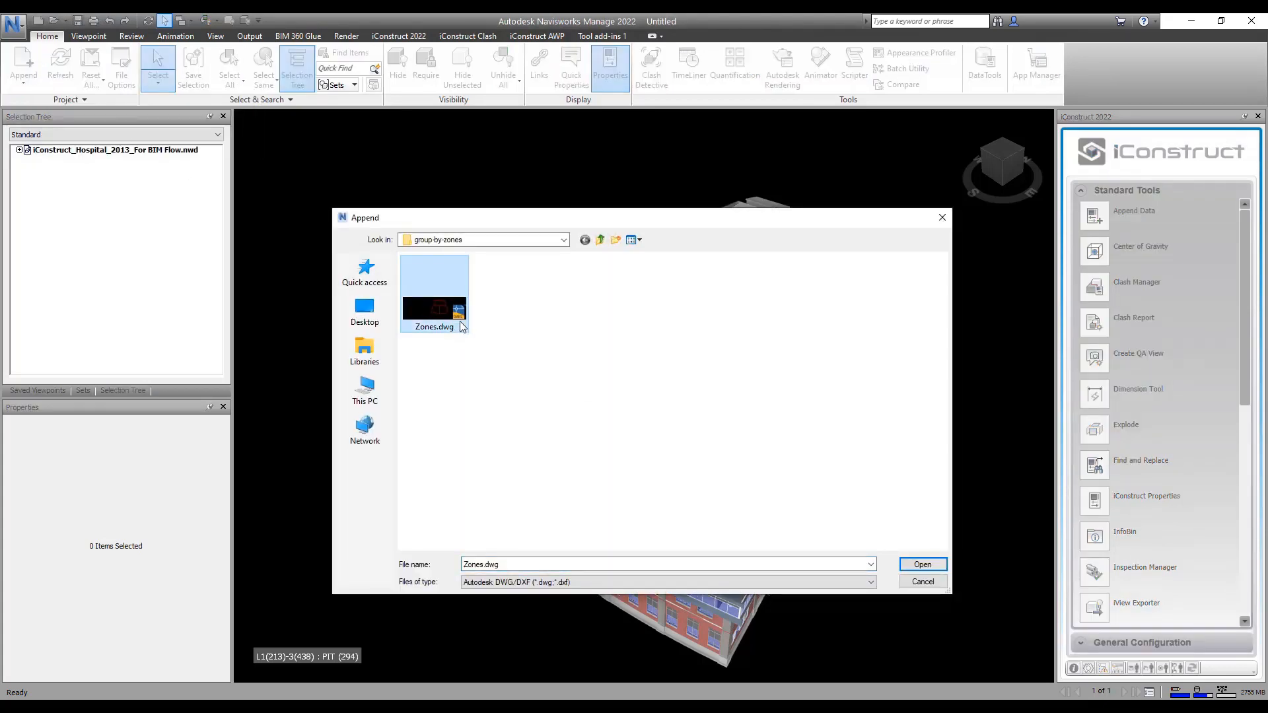
pyautogui.click(921, 564)
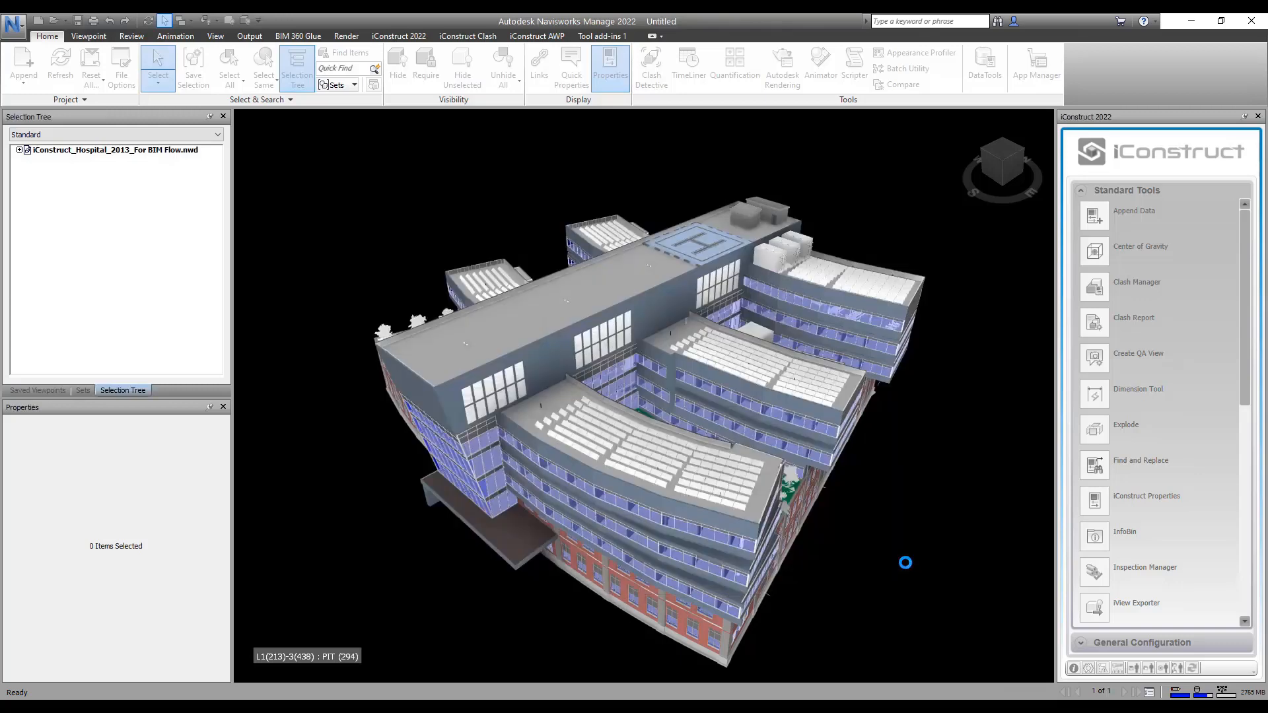
# Step: Select the whole Zones.dwg file and save it as a selection set named Zones
pyautogui.click(68, 181)
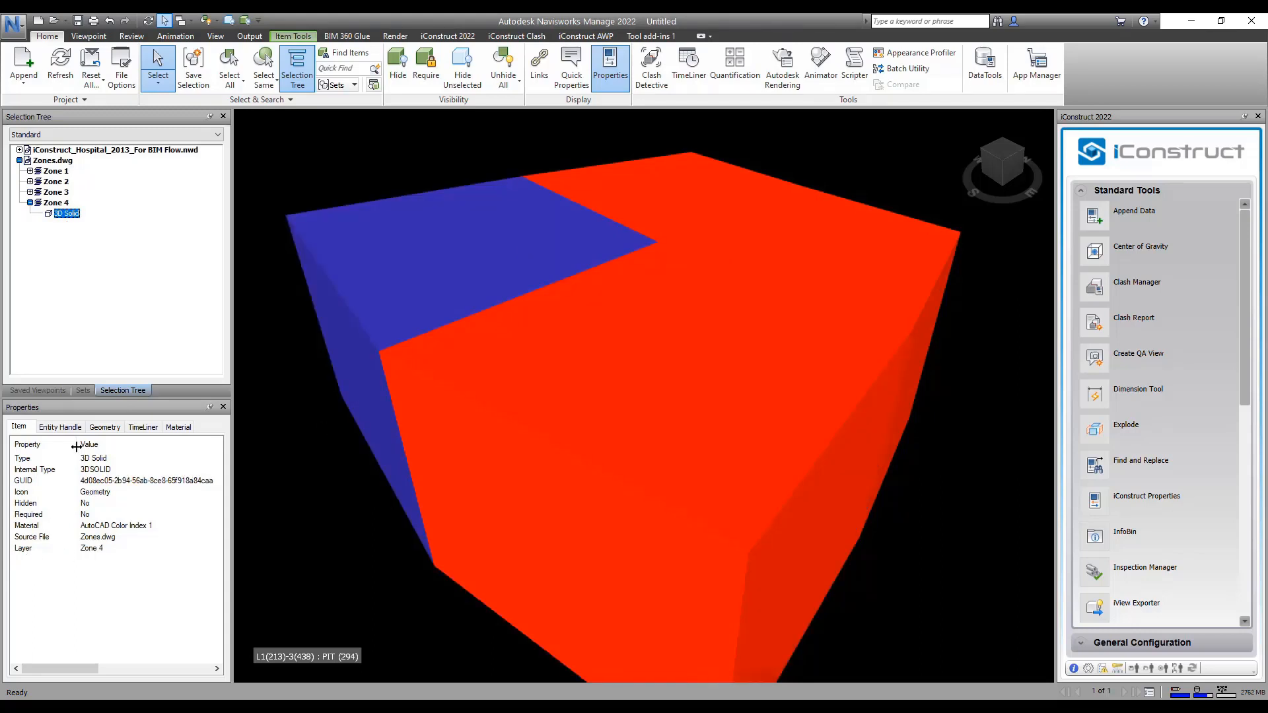
pyautogui.click(52, 160)
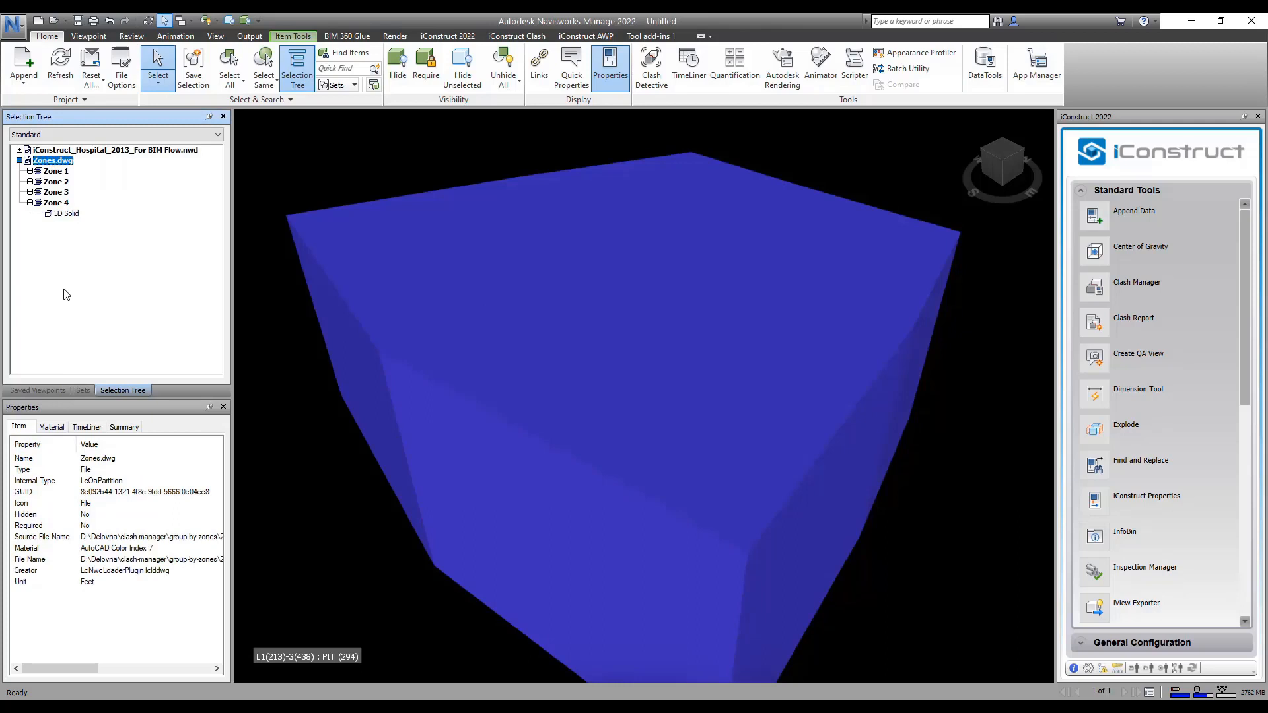
pyautogui.click(82, 390)
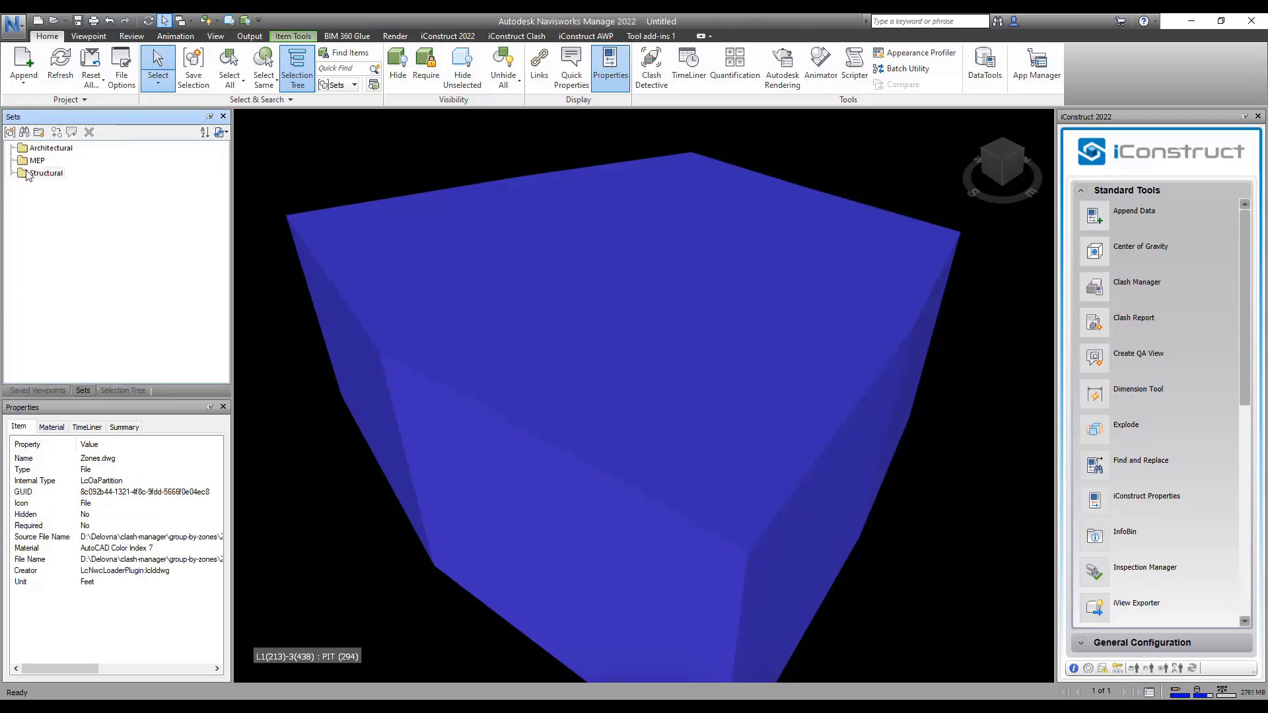
pyautogui.click(38, 132)
pyautogui.write('Zones')
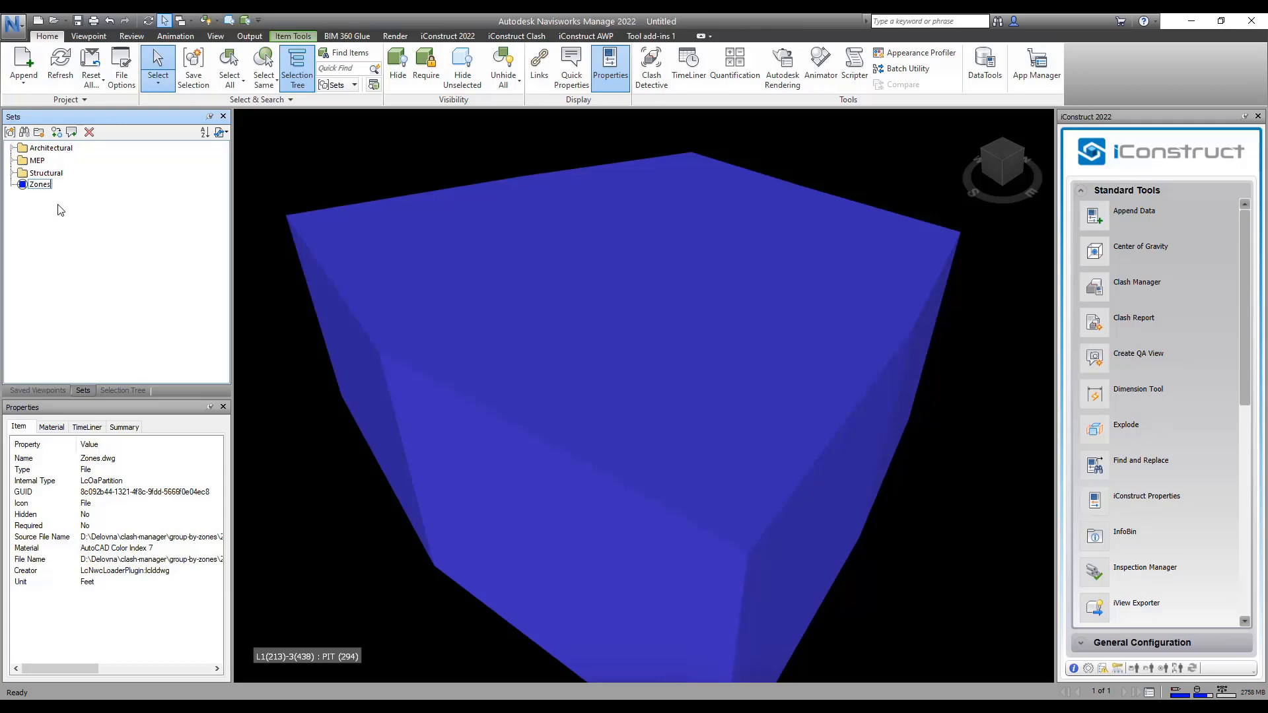
pyautogui.click(122, 391)
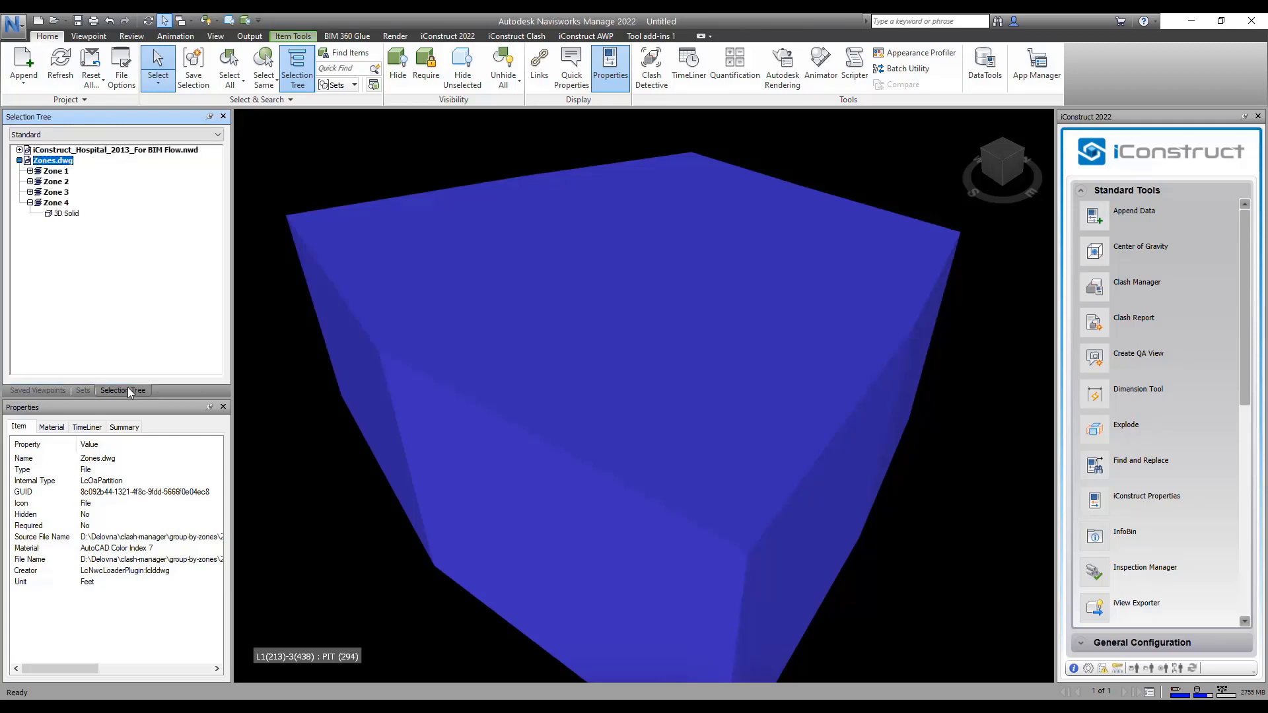
# Step: Launch the iConstruct Clash Manager and load the Structural vs HVAC clash test
pyautogui.click(66, 213)
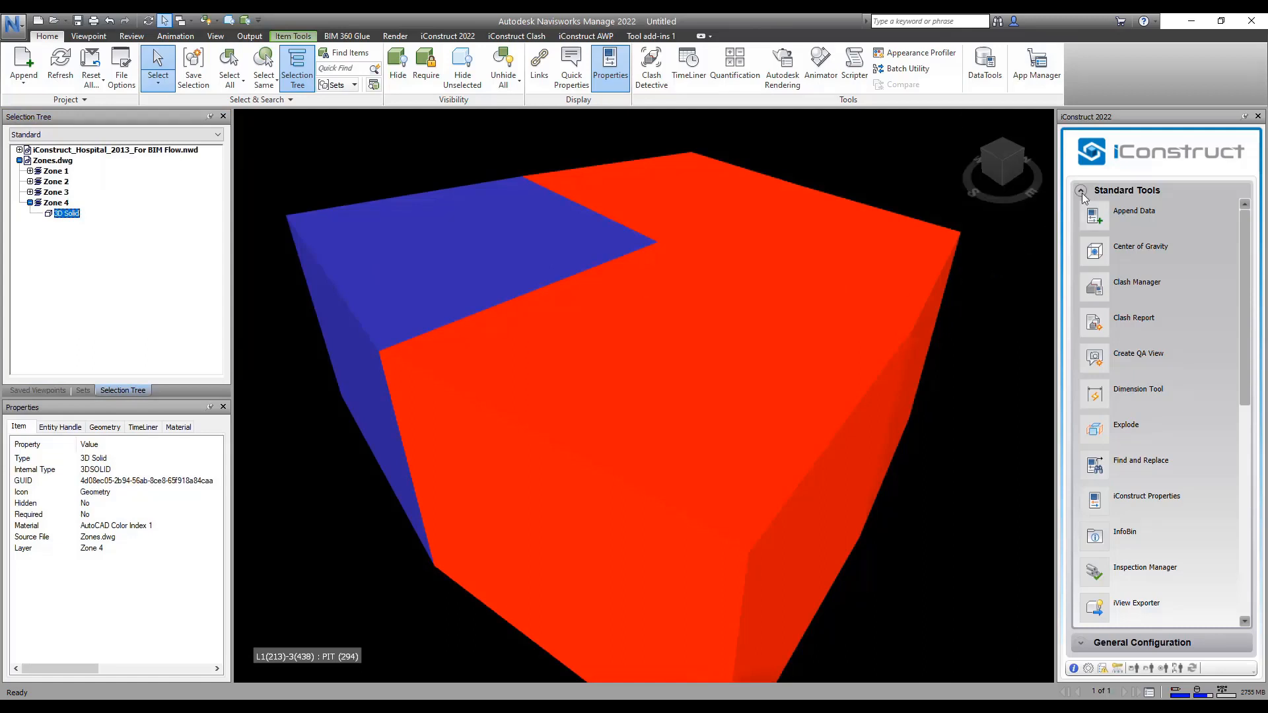
pyautogui.moveTo(1132, 251)
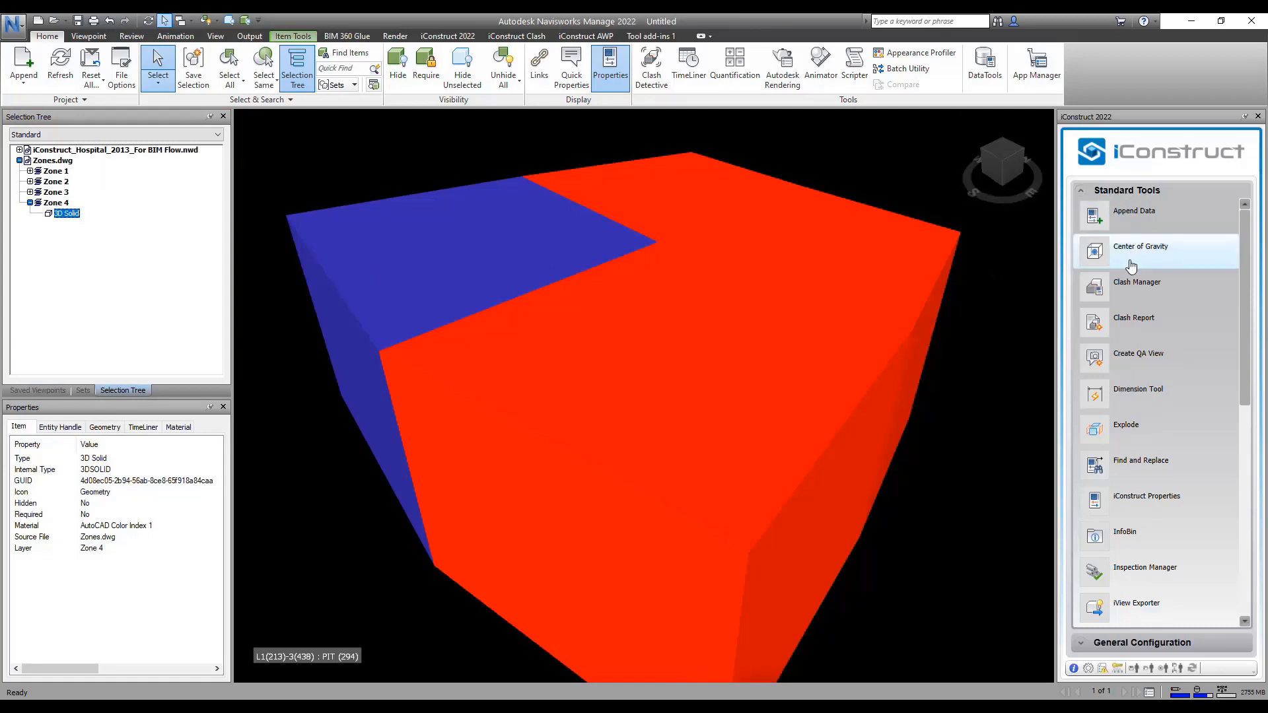
pyautogui.click(1136, 281)
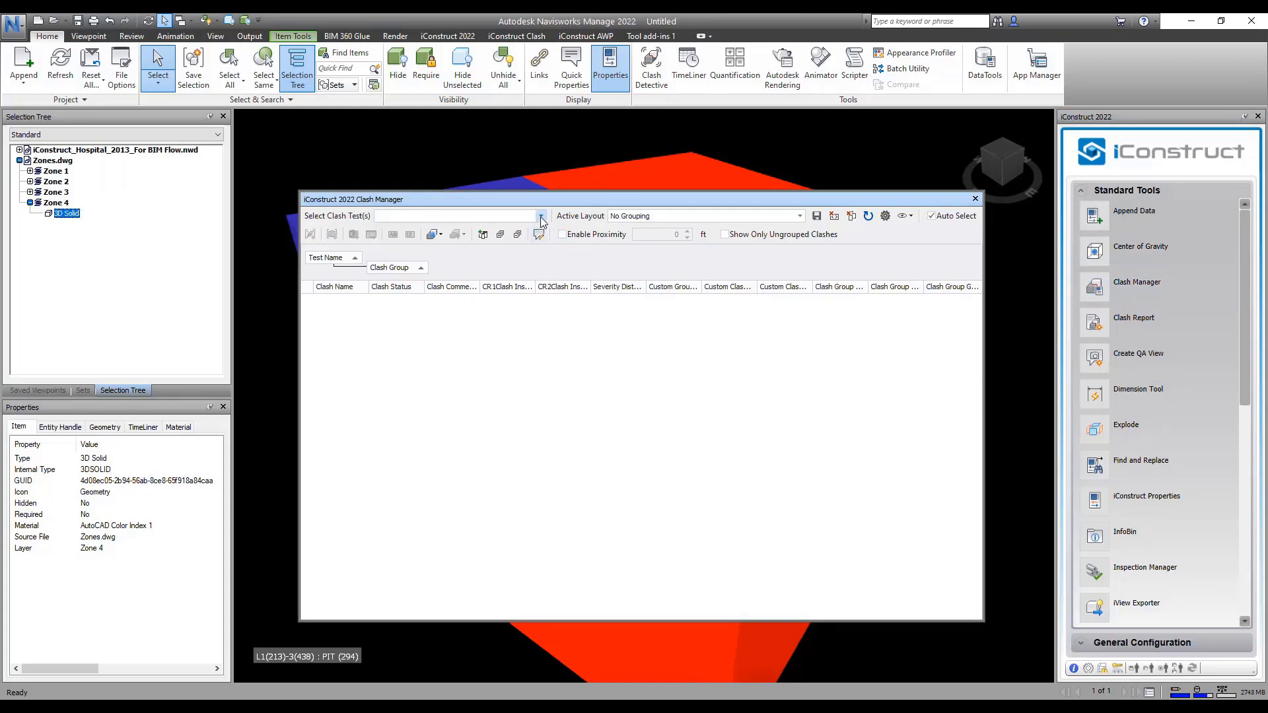
pyautogui.click(541, 215)
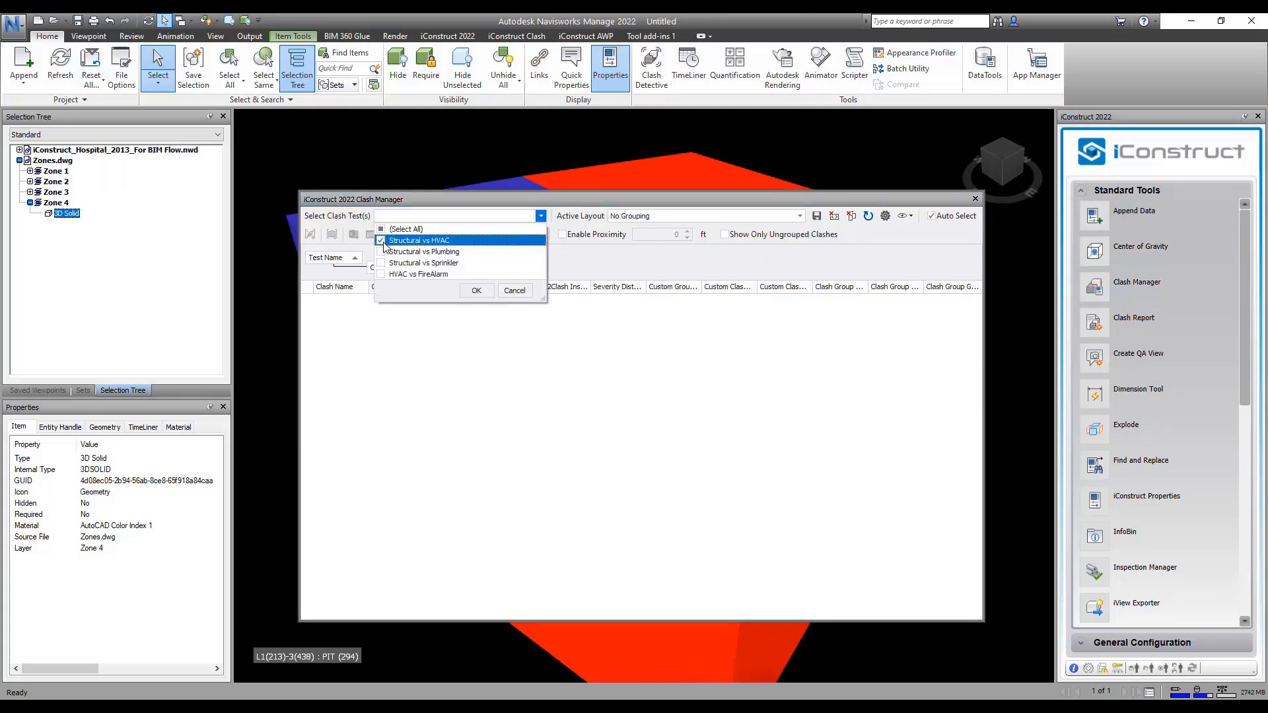
pyautogui.click(476, 290)
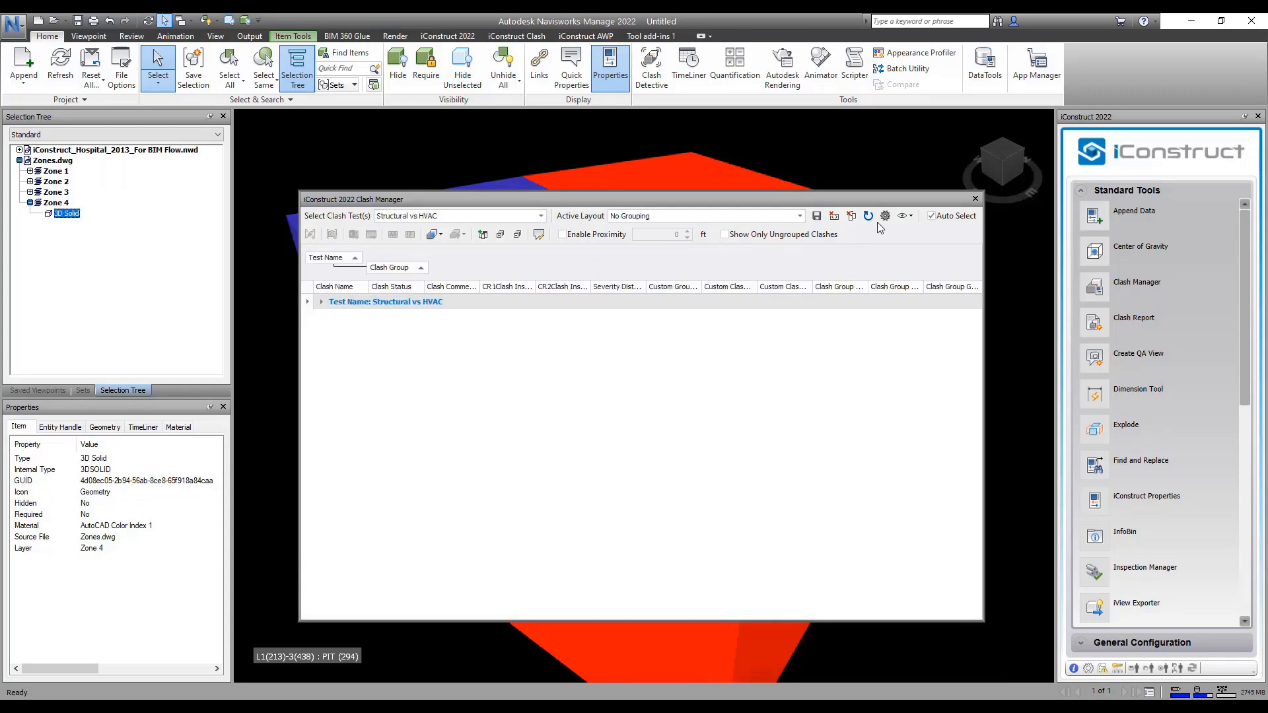
# Step: Enable zone grouping in the clash settings using the Zones selection set
pyautogui.click(883, 215)
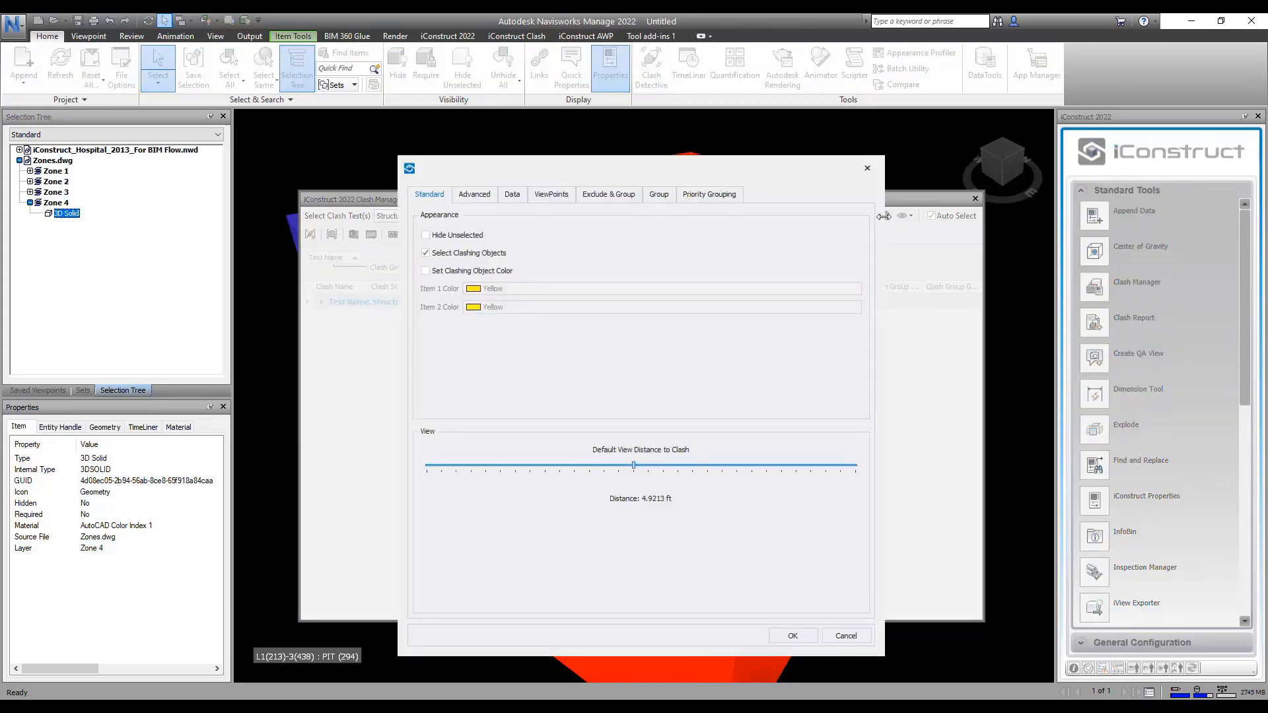
pyautogui.click(658, 194)
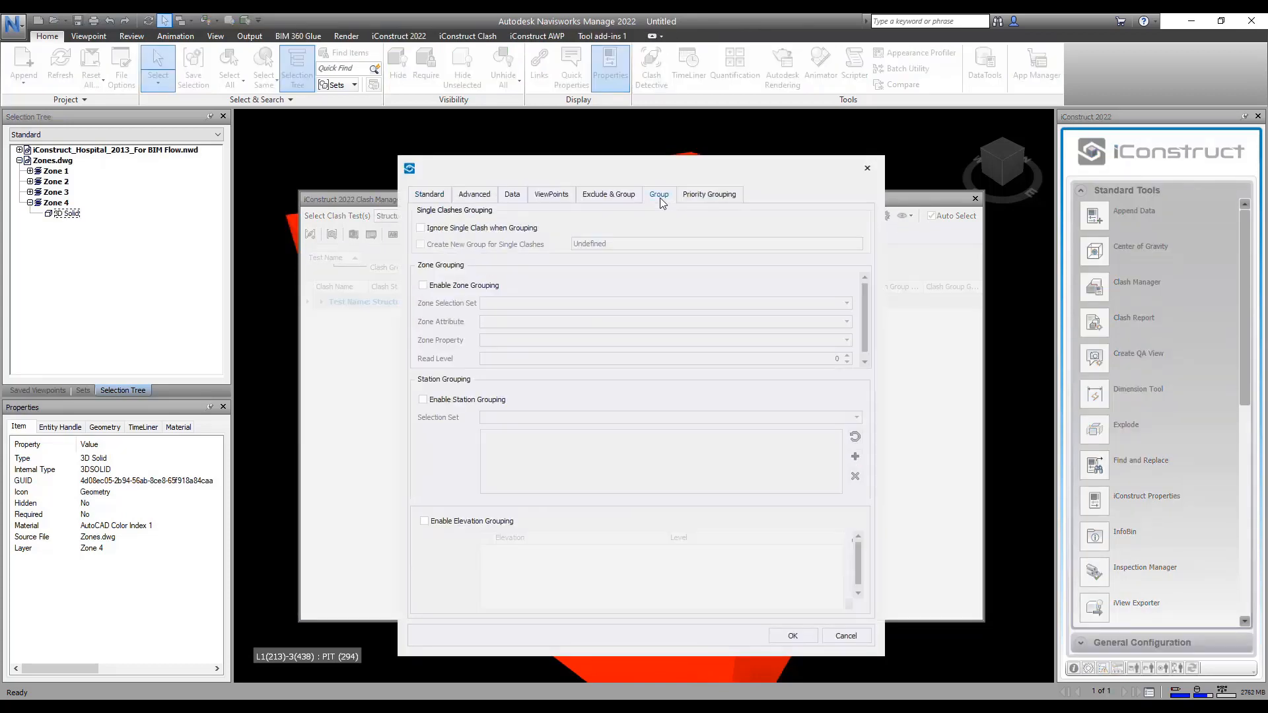
pyautogui.moveTo(480, 294)
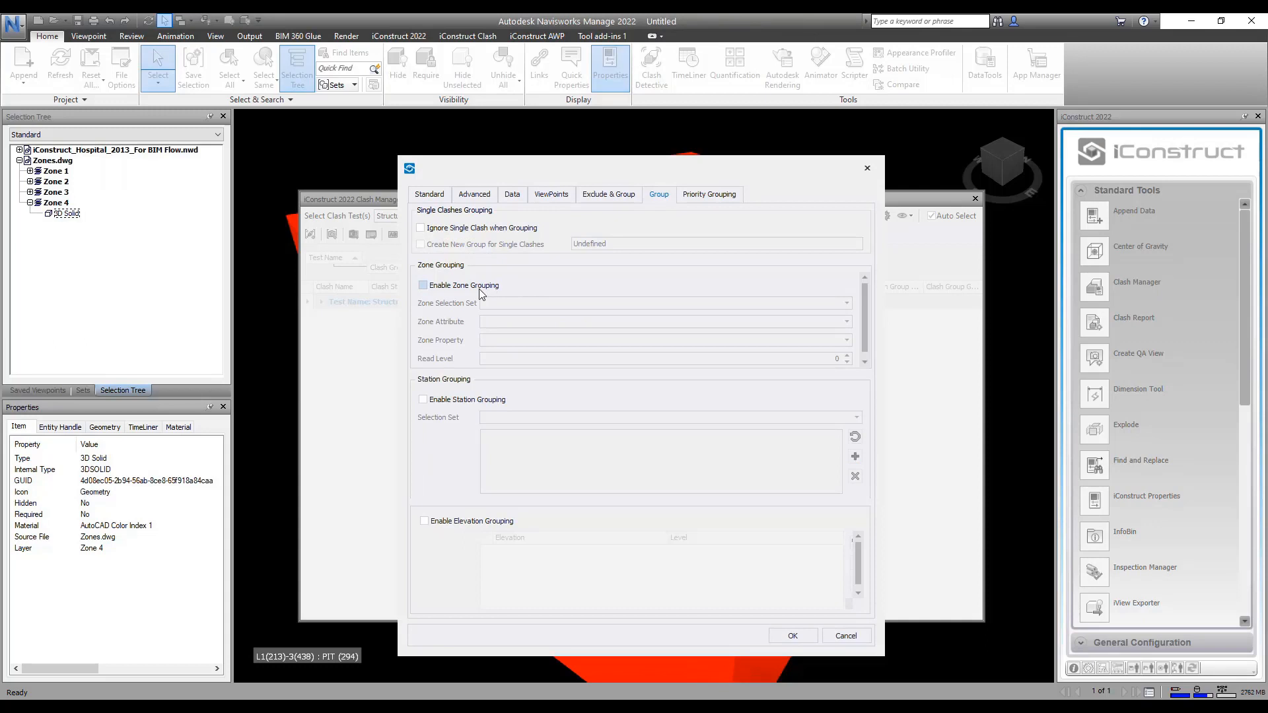
pyautogui.click(422, 286)
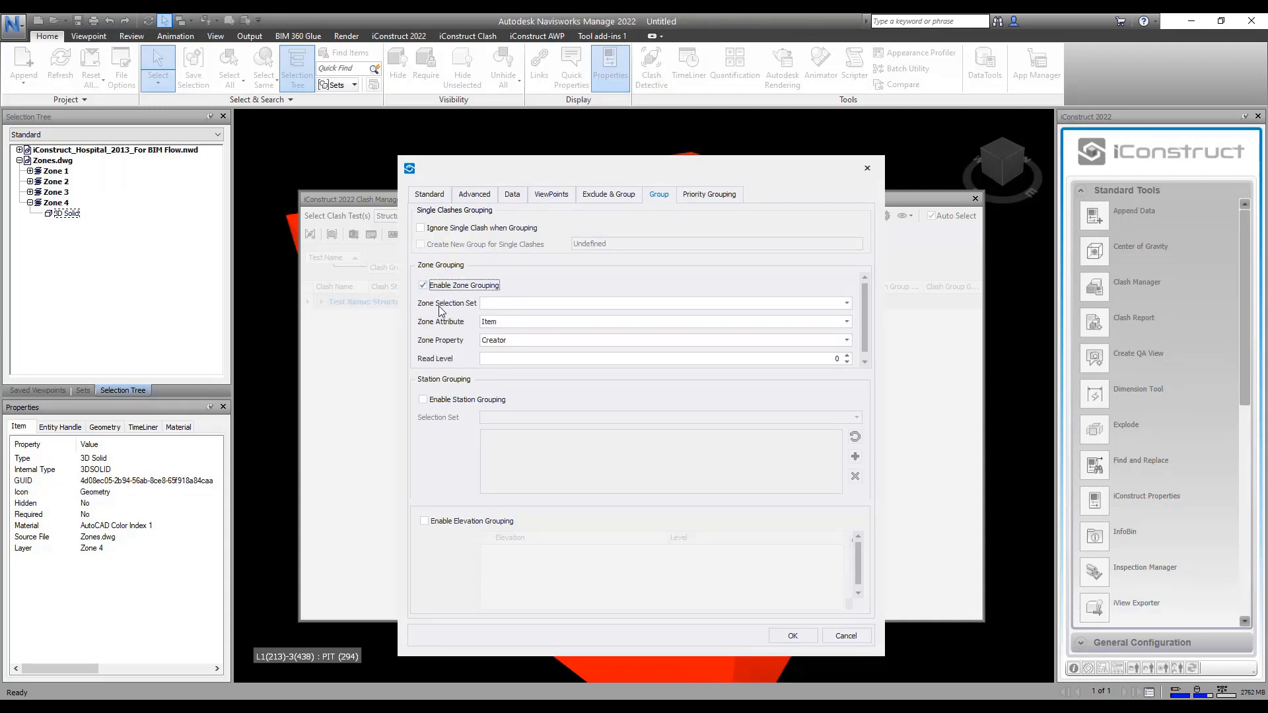
pyautogui.click(846, 302)
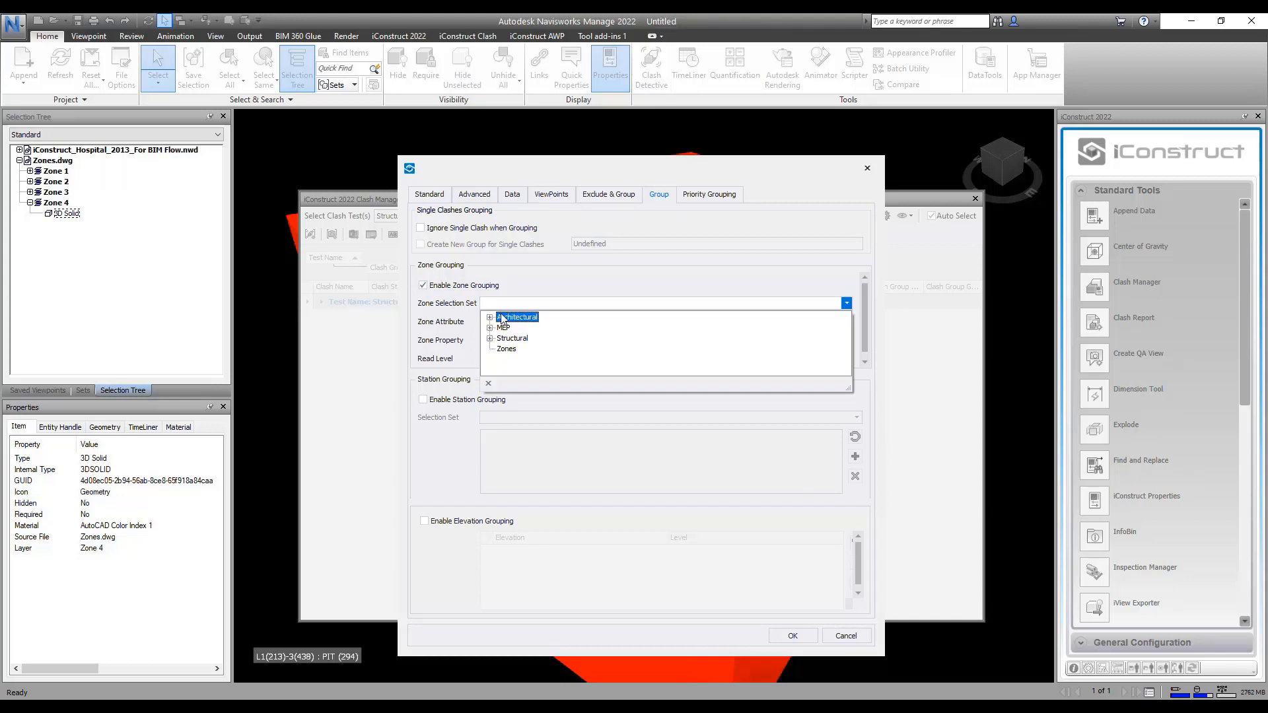
pyautogui.click(505, 349)
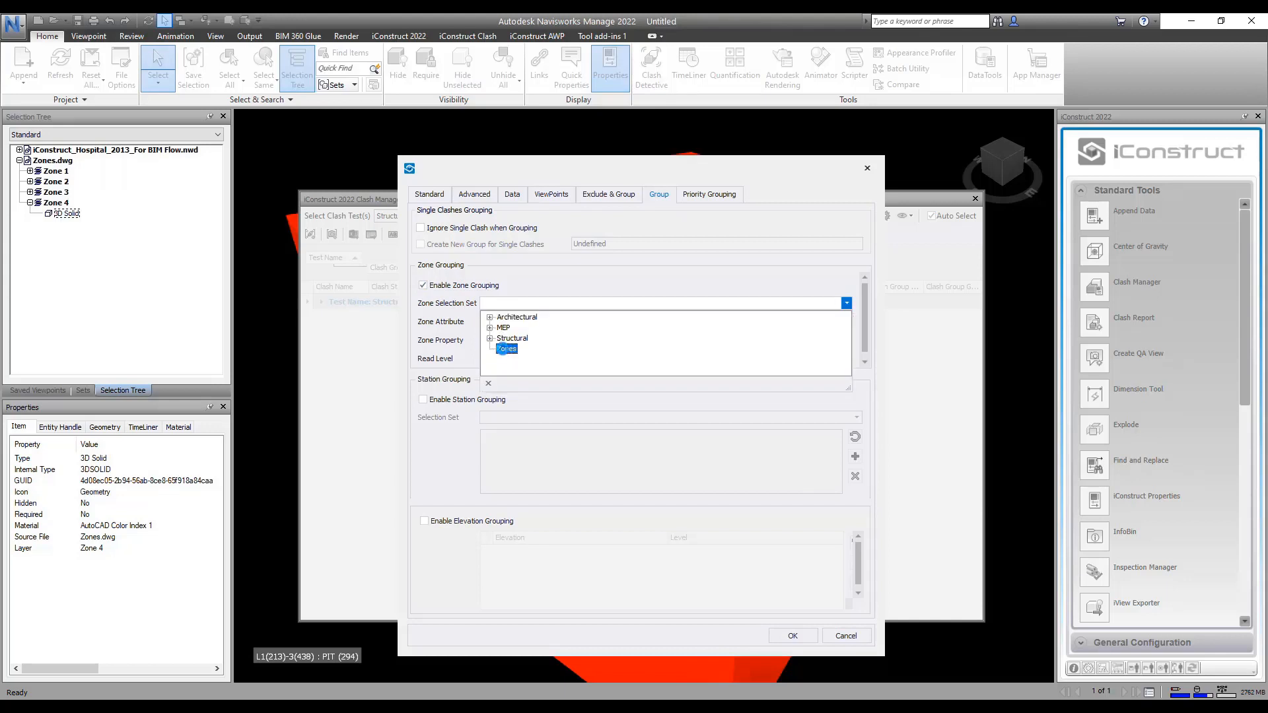
pyautogui.click(506, 348)
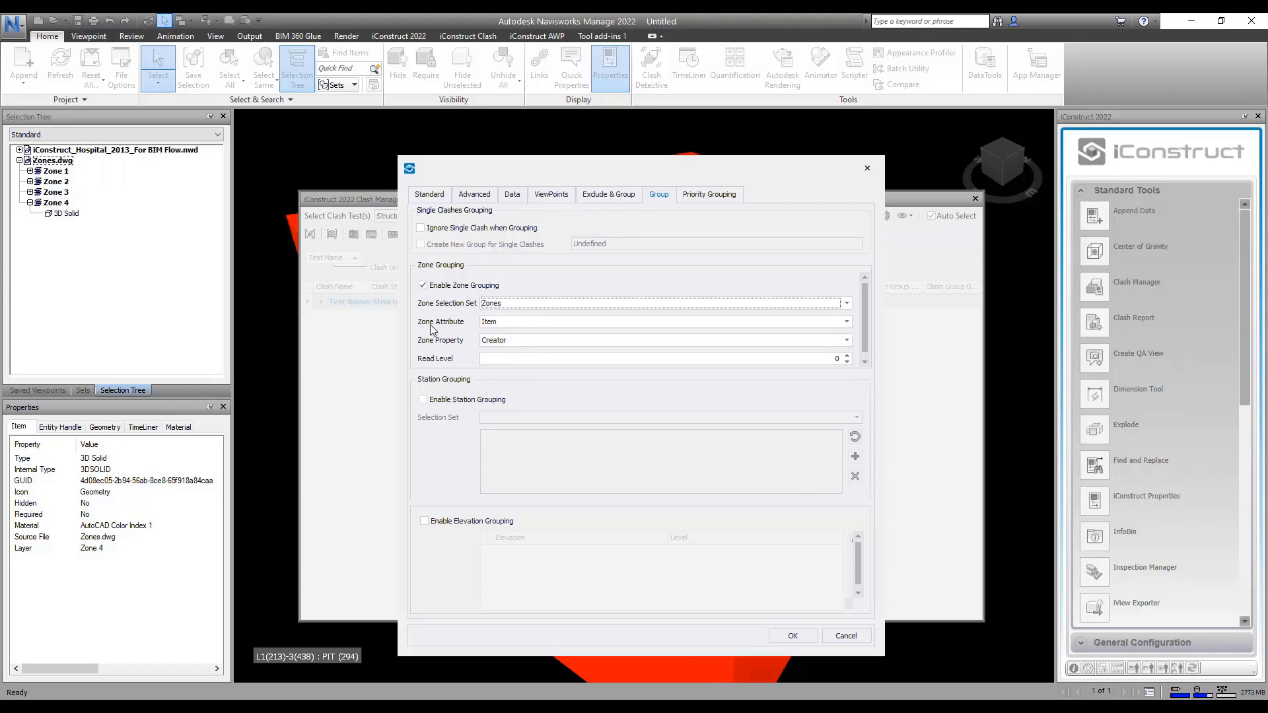
pyautogui.moveTo(478, 333)
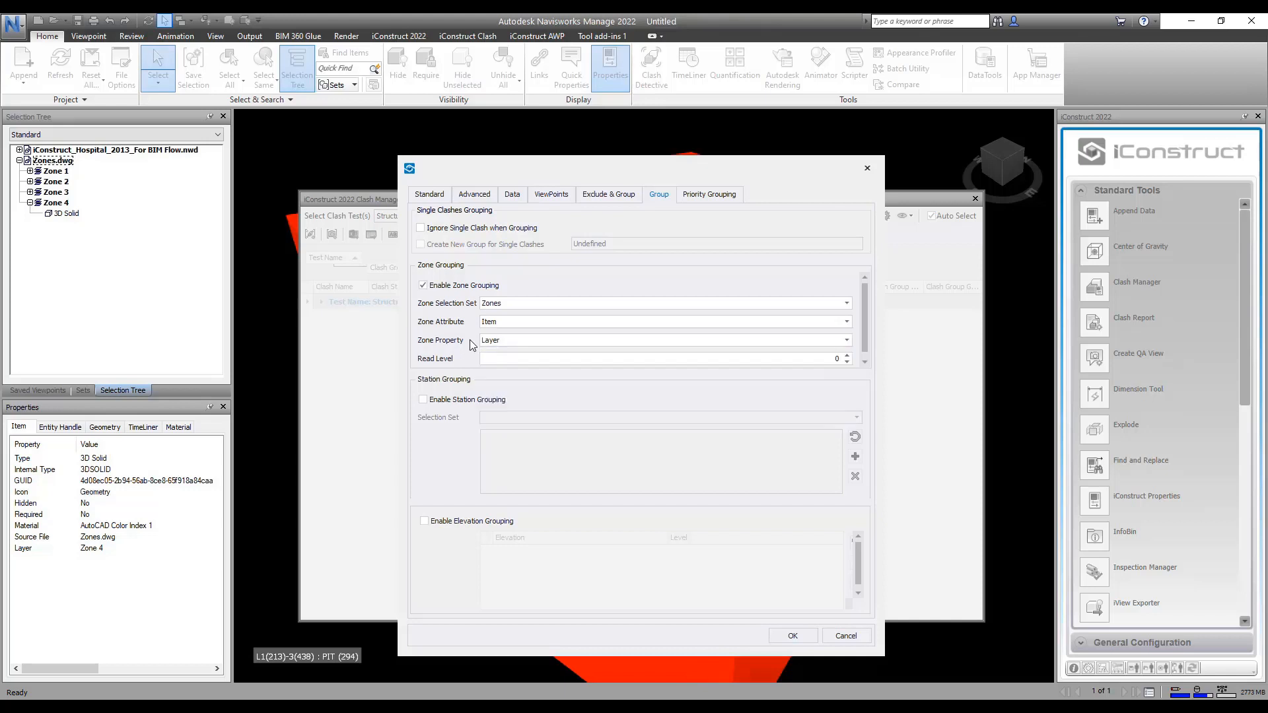
pyautogui.moveTo(449, 367)
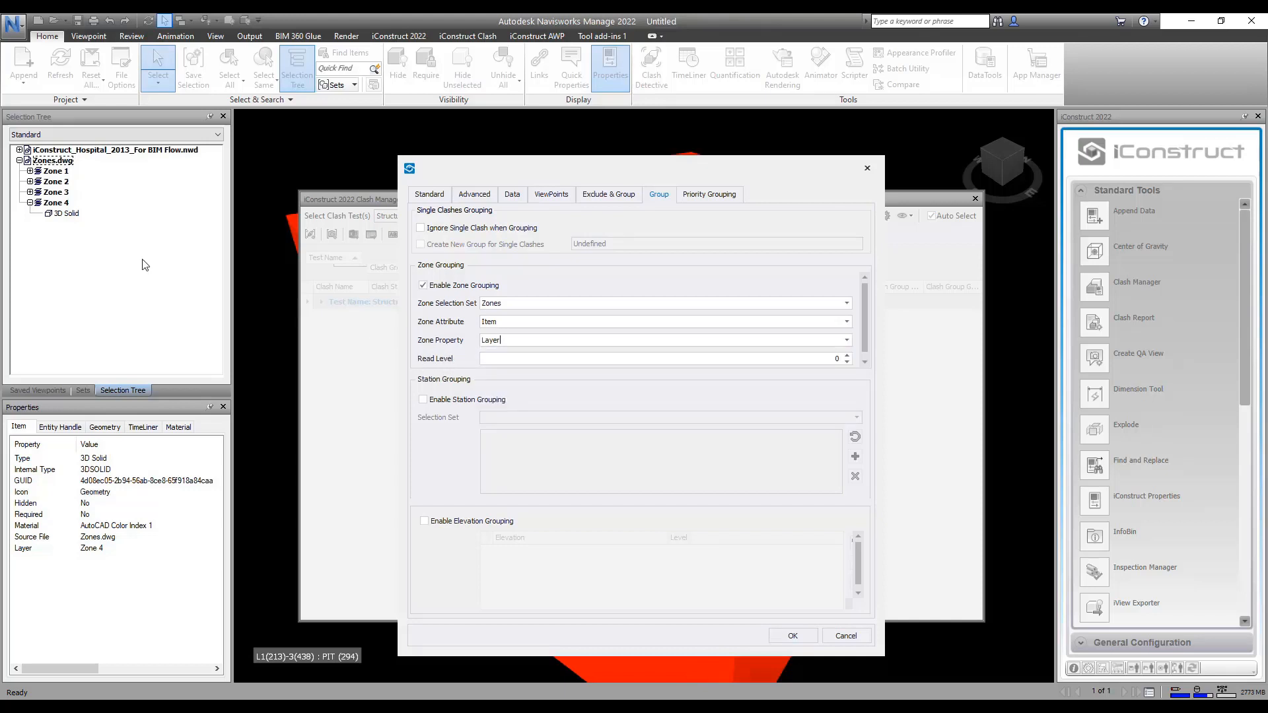
pyautogui.moveTo(71, 221)
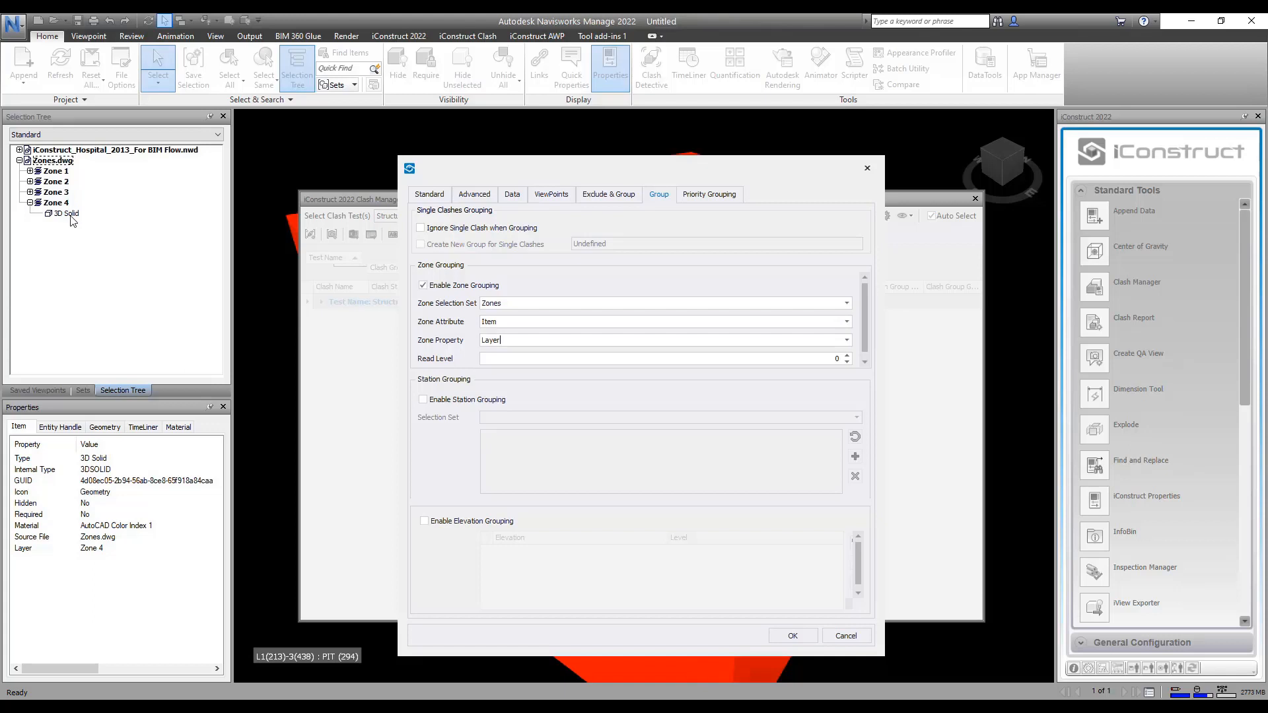
pyautogui.moveTo(69, 218)
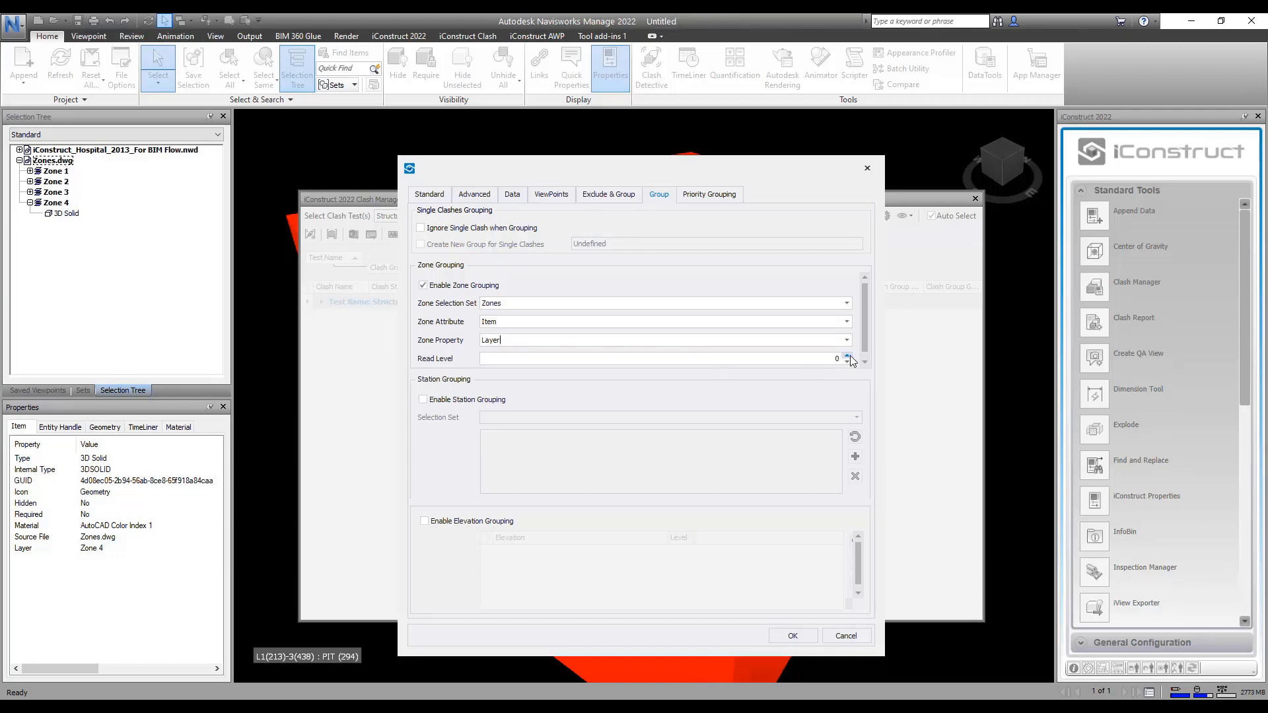
# Step: Raise the read level and accept the zone grouping settings
pyautogui.click(848, 355)
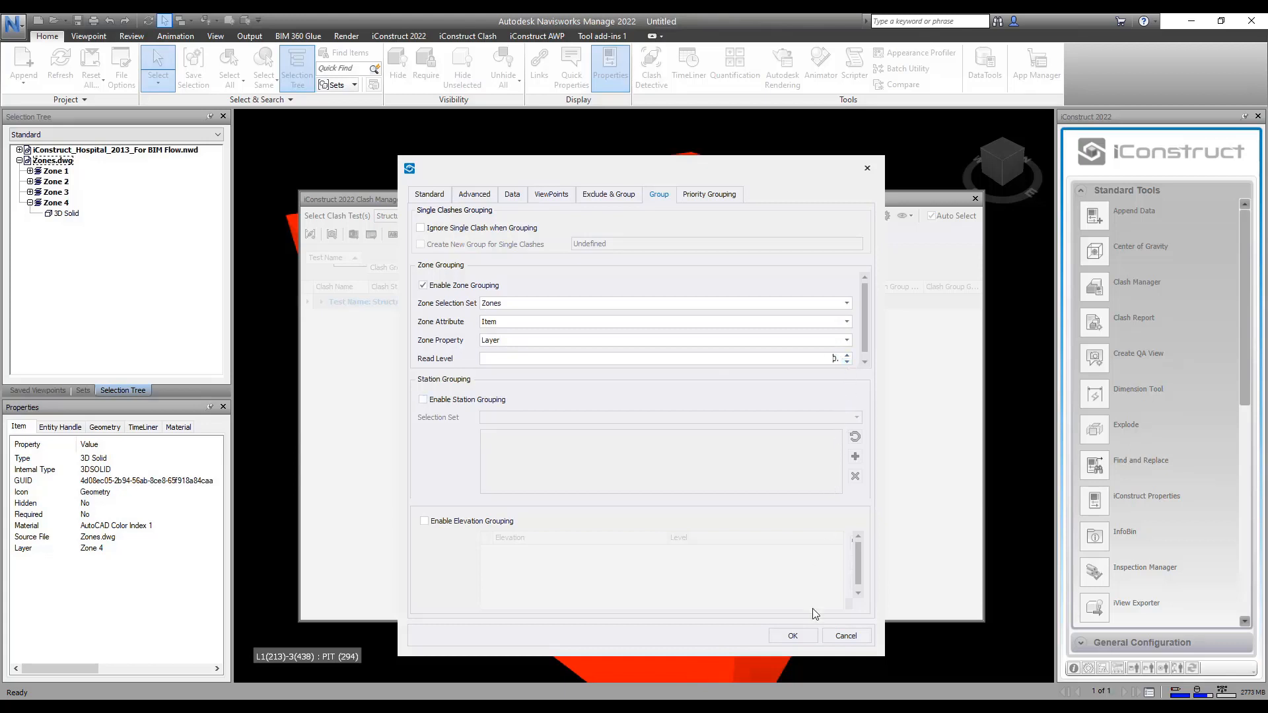
pyautogui.click(791, 635)
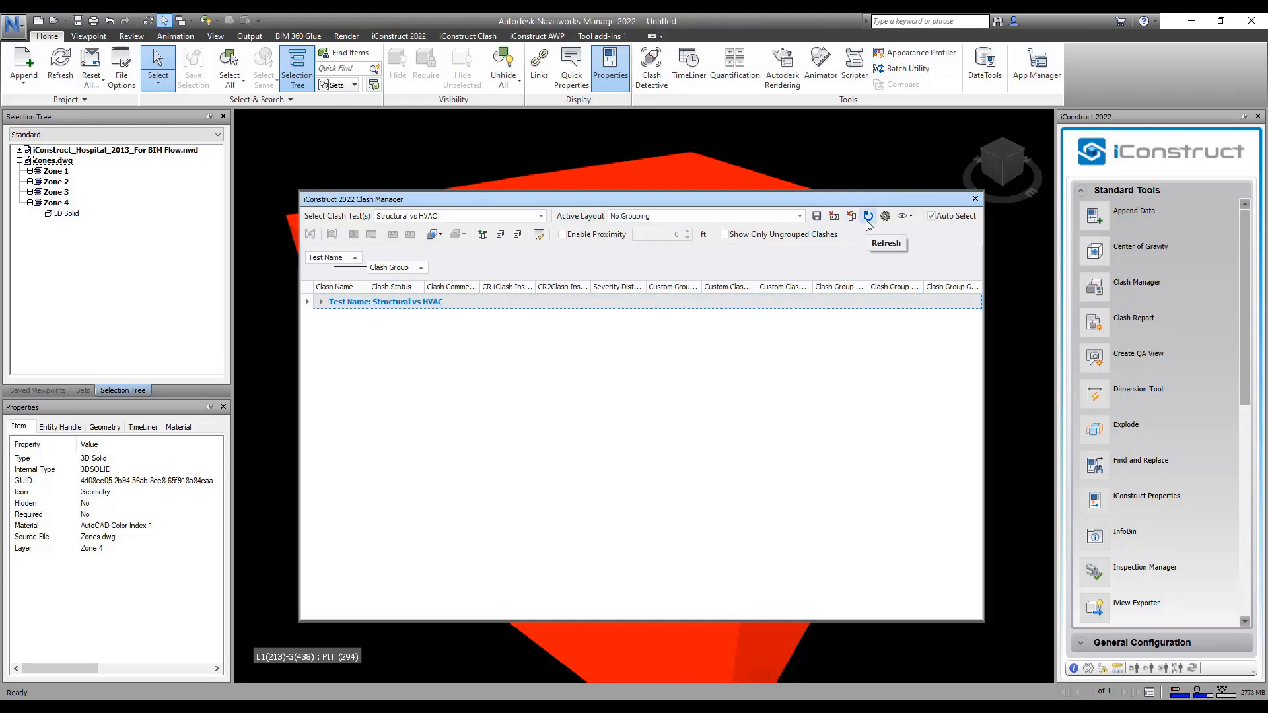
# Step: Locate Zone Group in the column chooser and add it as a grouping level beneath Clash Group
pyautogui.click(868, 215)
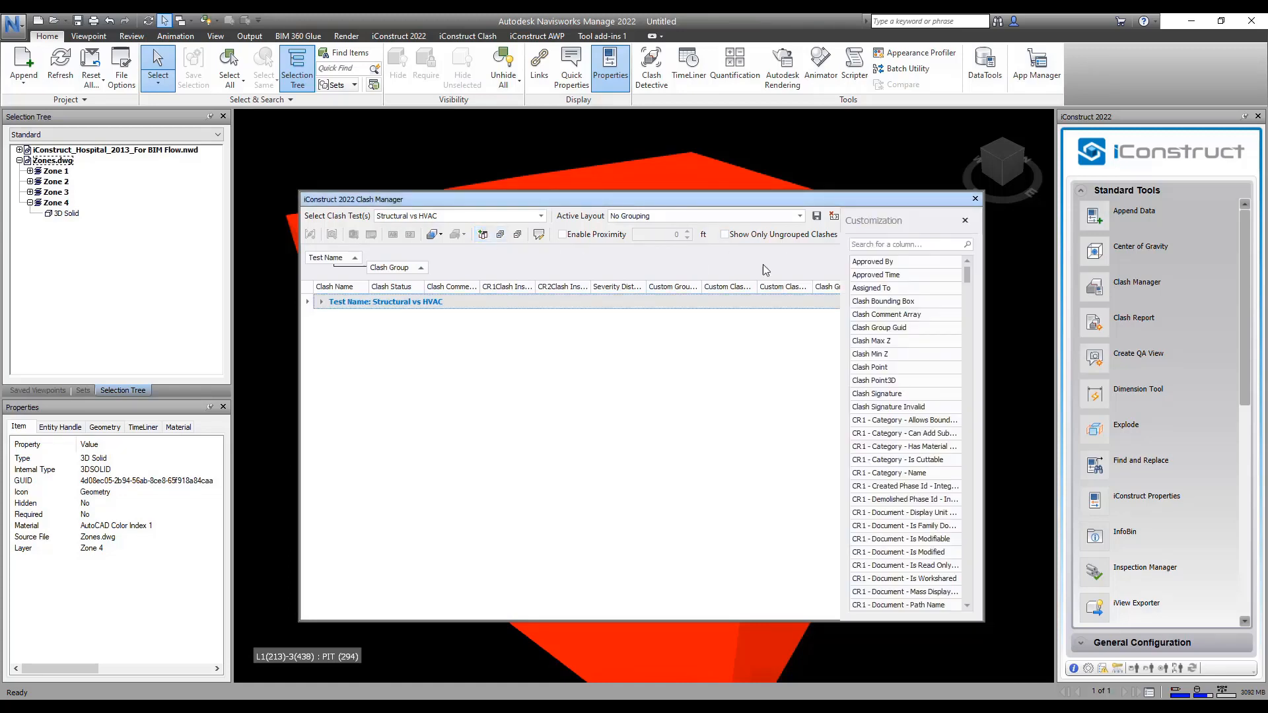
pyautogui.scroll(-3)
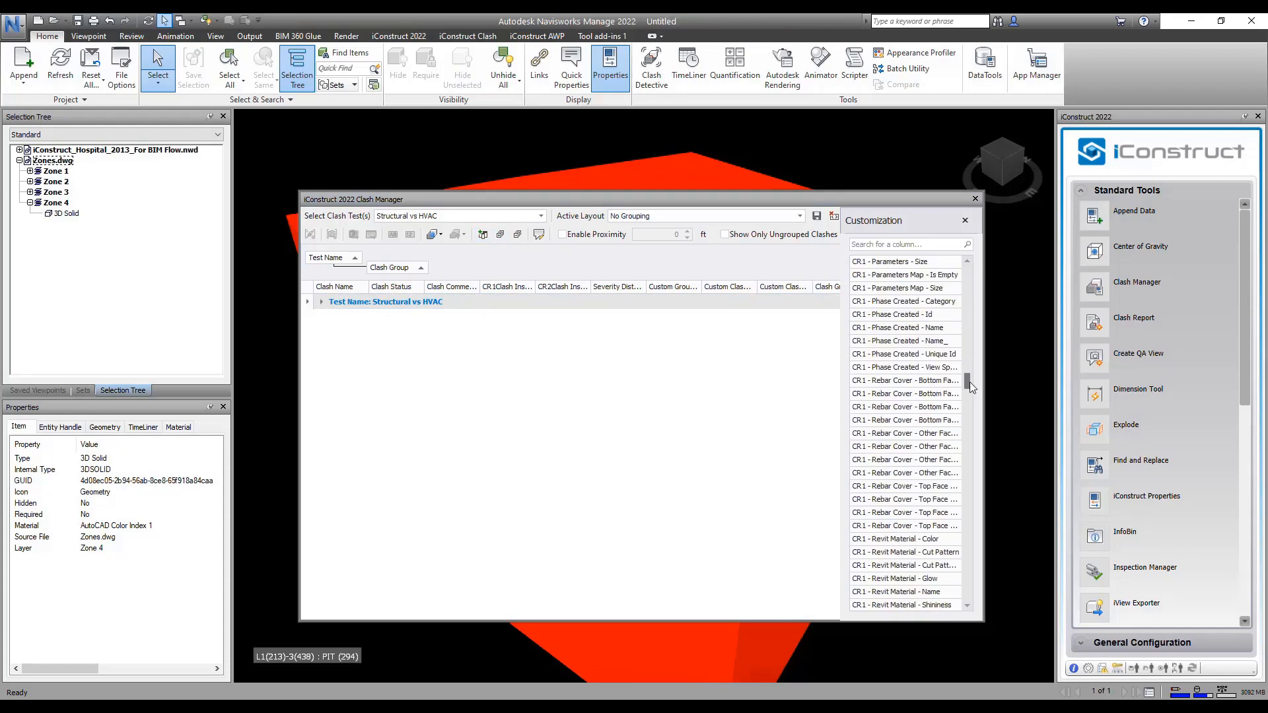
pyautogui.scroll(-3)
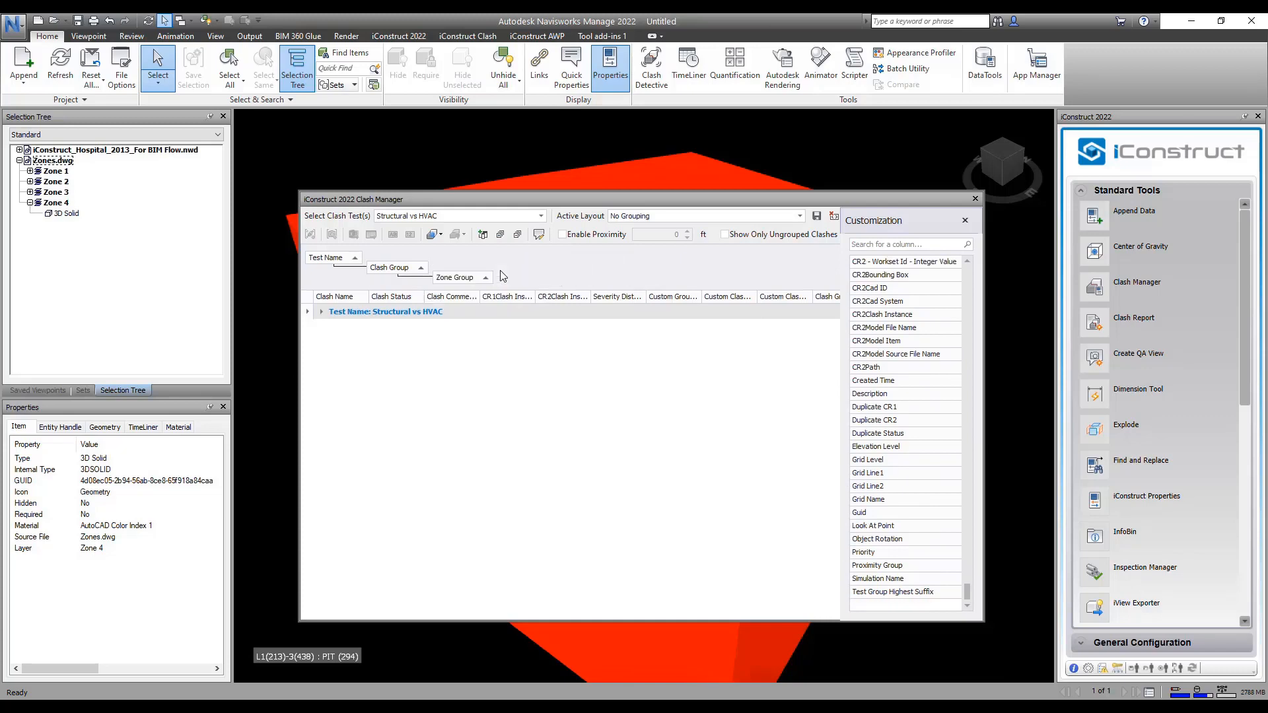
# Step: Refresh the clash list, collapse the Zone 1–4 groups and begin saving the layout
pyautogui.click(499, 235)
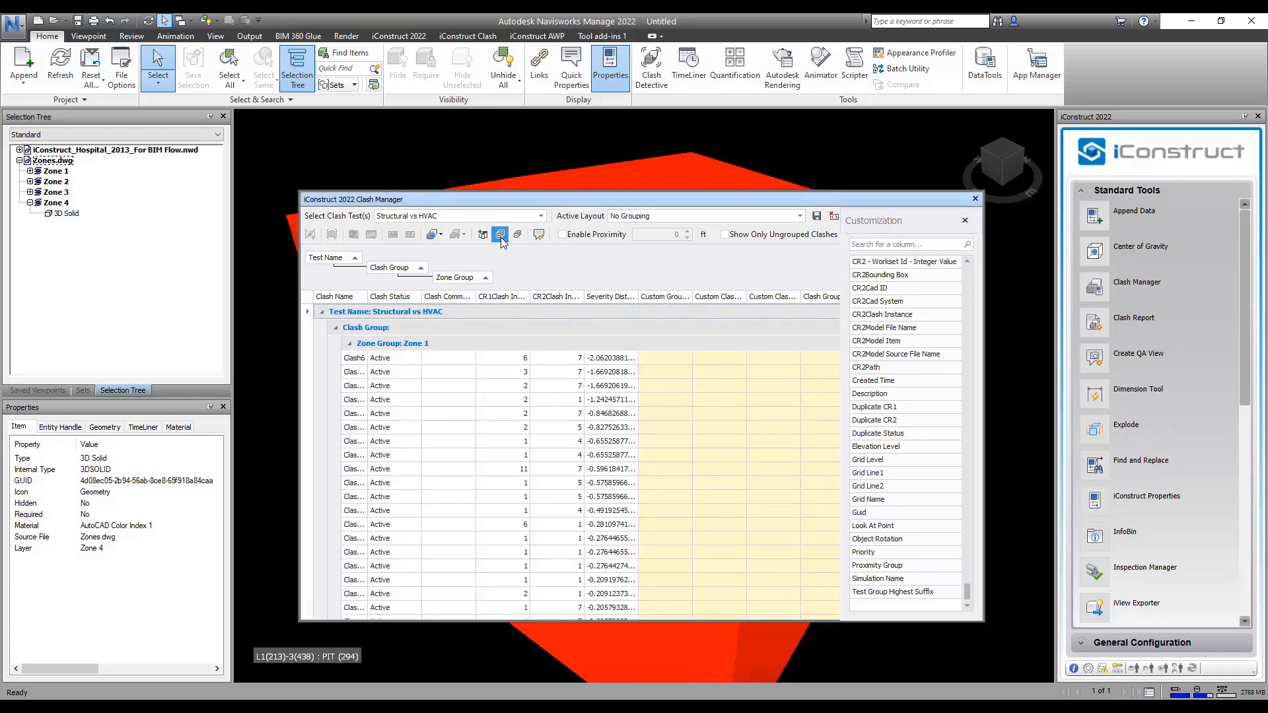
pyautogui.click(392, 343)
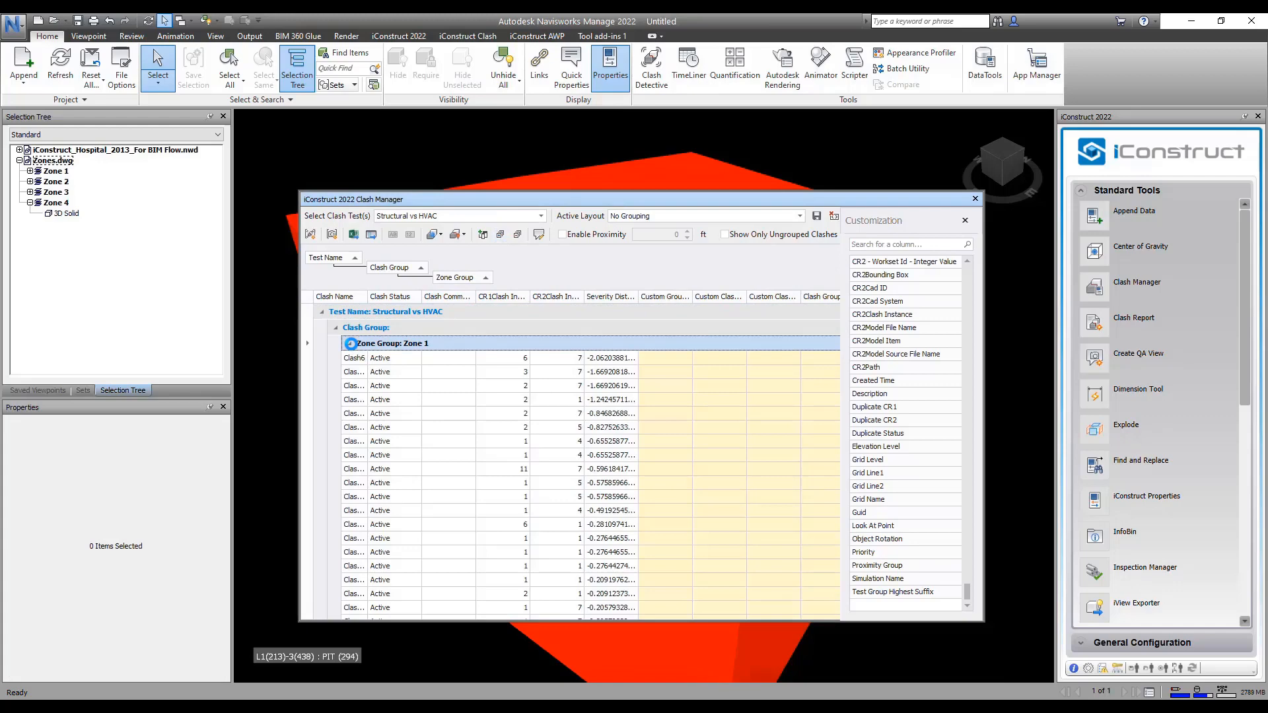
pyautogui.click(394, 359)
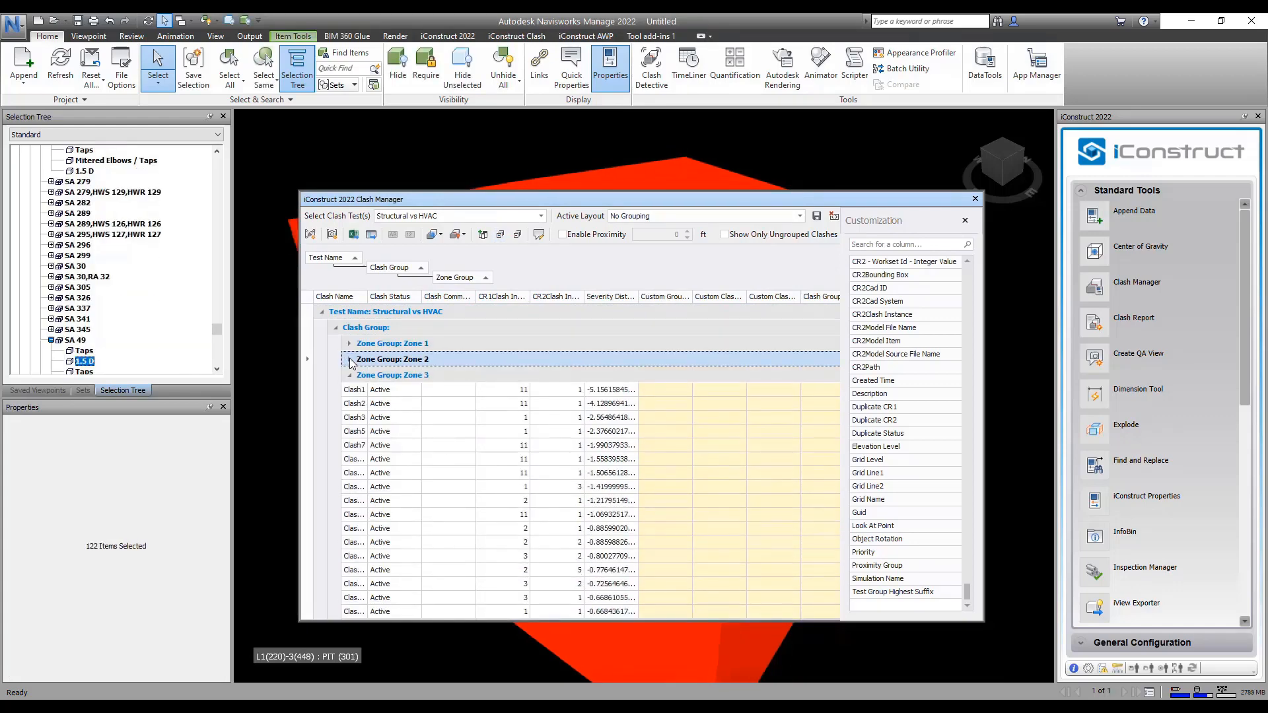
pyautogui.click(349, 359)
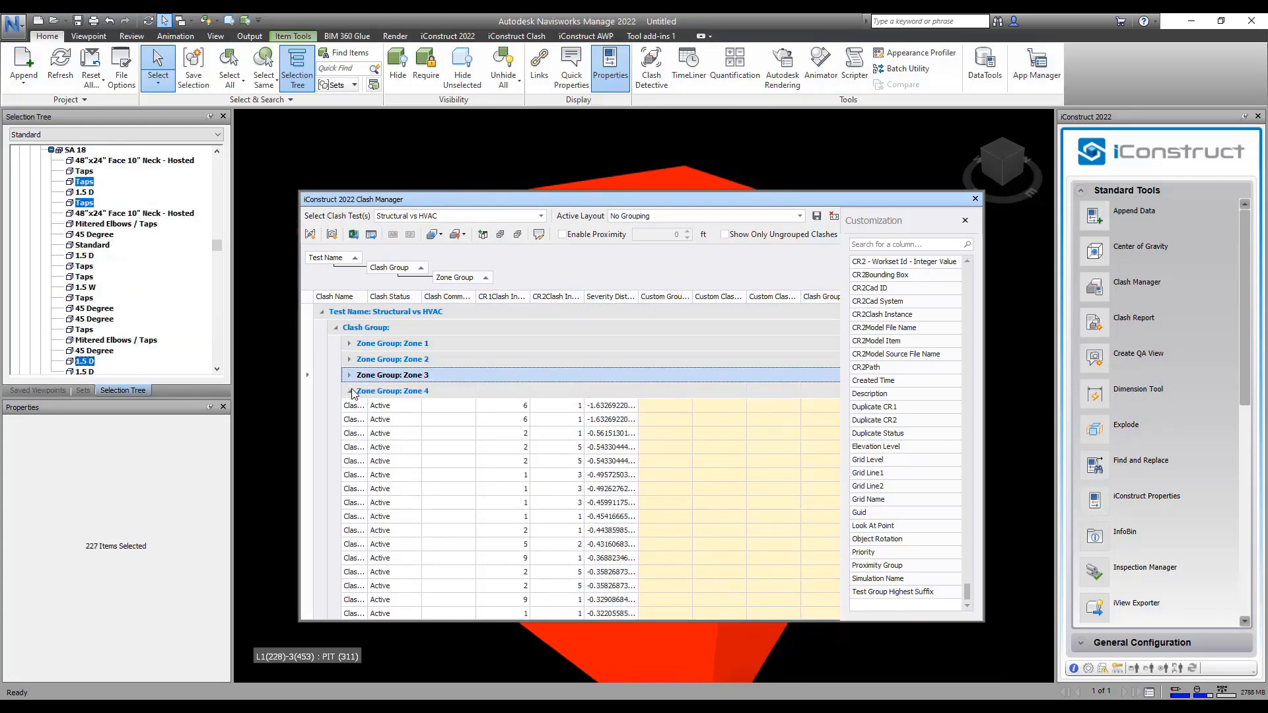
pyautogui.click(348, 391)
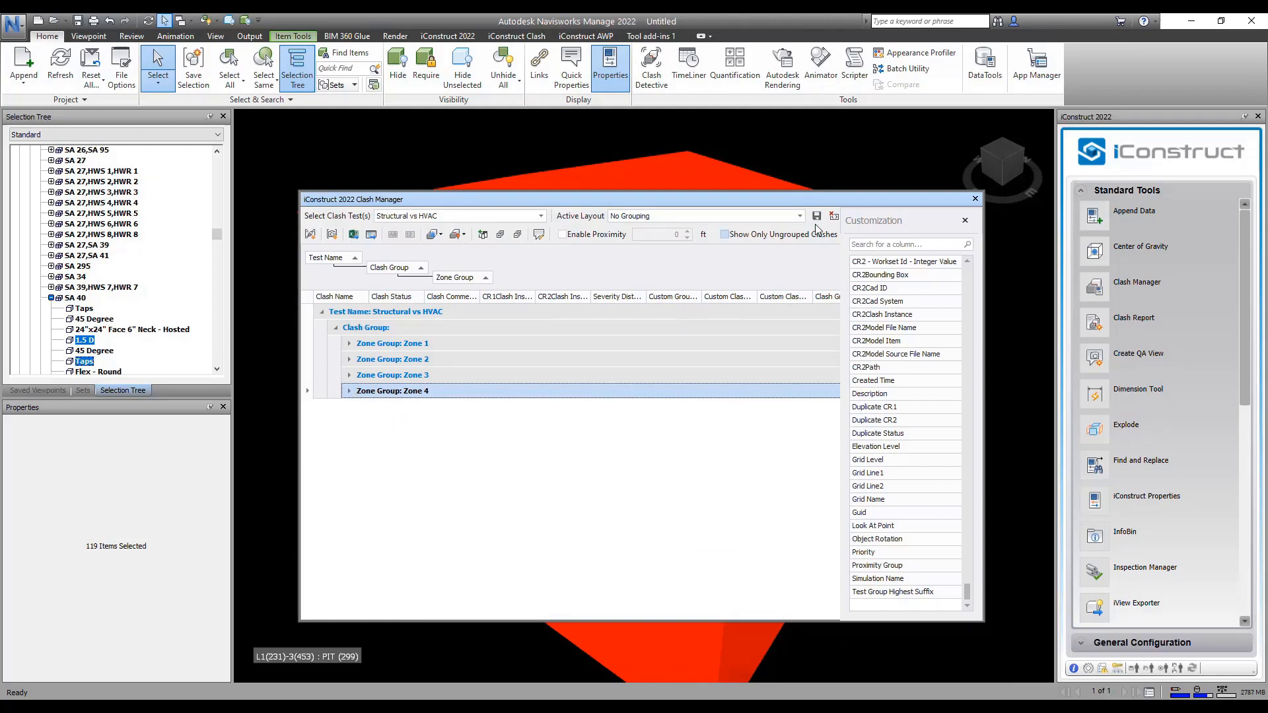
pyautogui.click(816, 215)
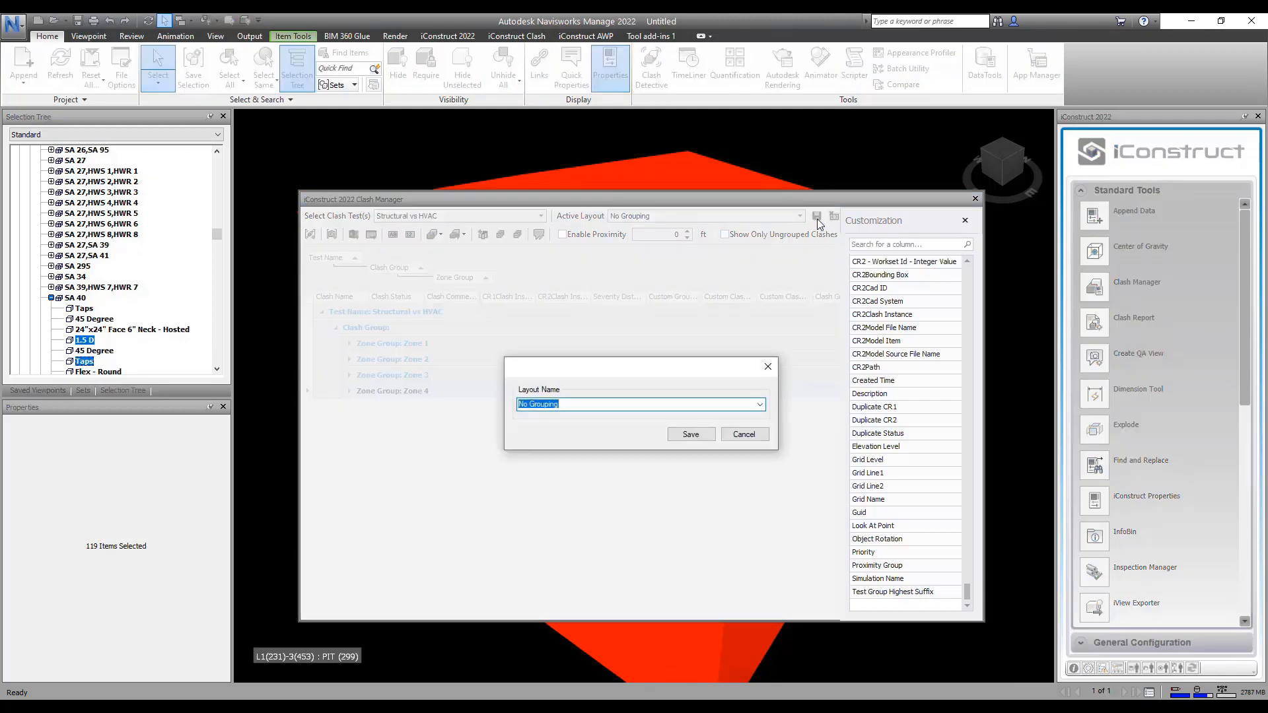